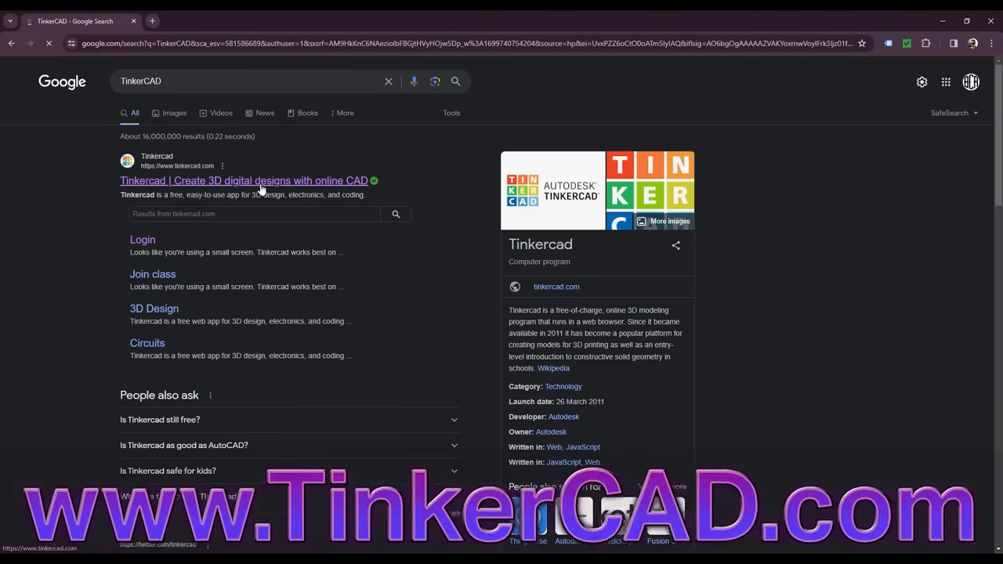
# Step: Open the Tinkercad website from the Google search results
pyautogui.click(243, 180)
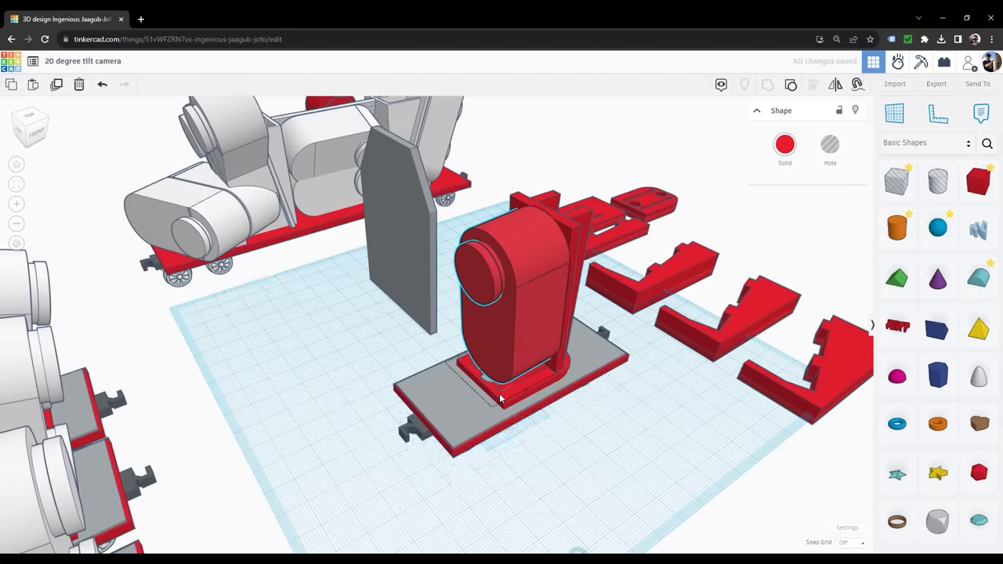
# Step: Select the camera base plate and the rightmost red bracket plate, then clear the selection
pyautogui.click(498, 376)
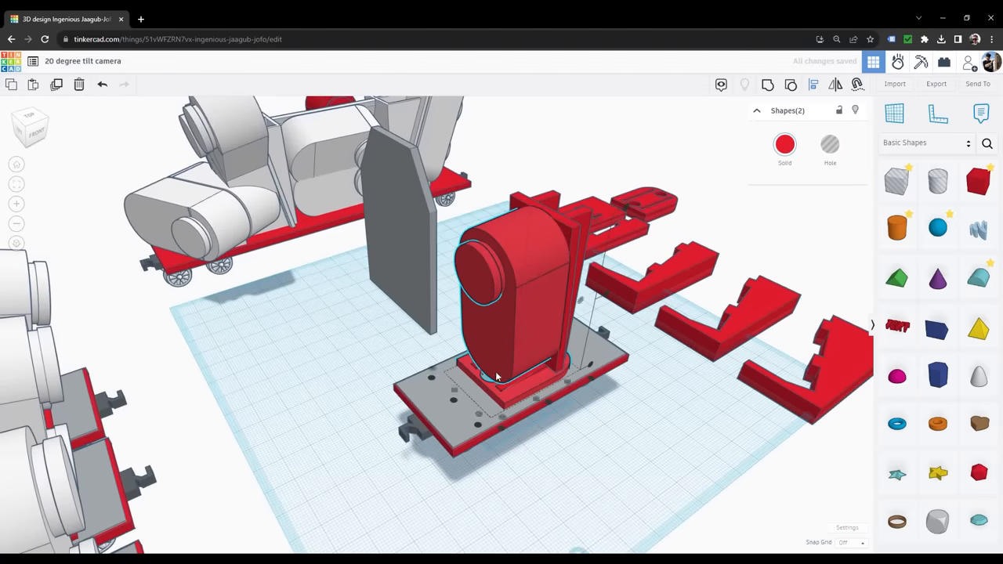
pyautogui.moveTo(494, 376); pyautogui.dragTo(655, 361)
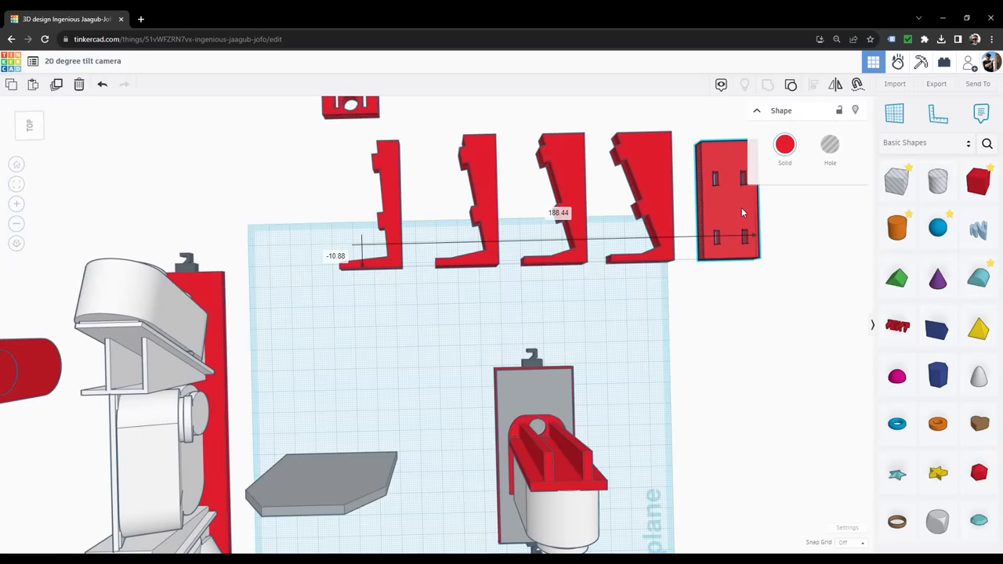
pyautogui.click(642, 298)
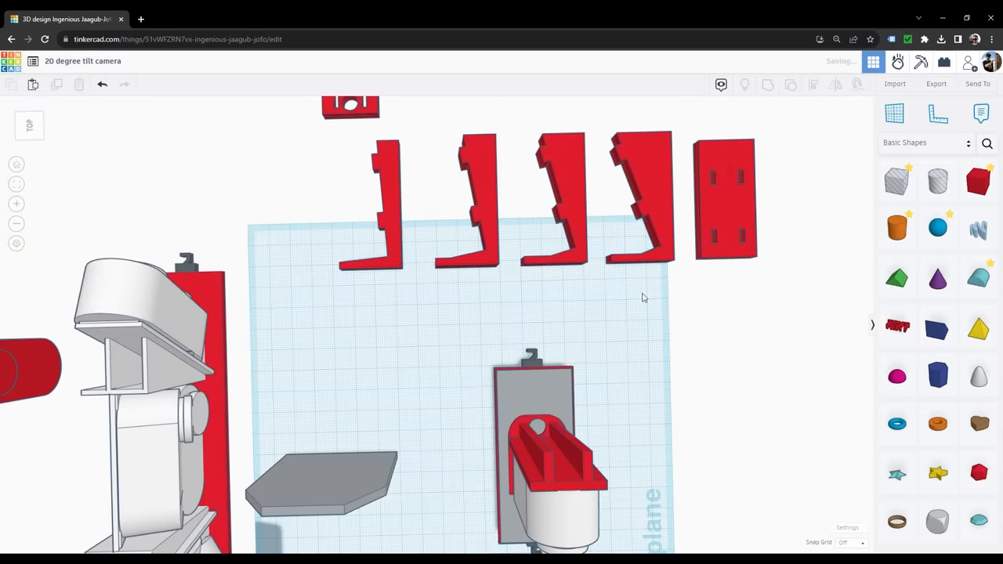
pyautogui.click(349, 122)
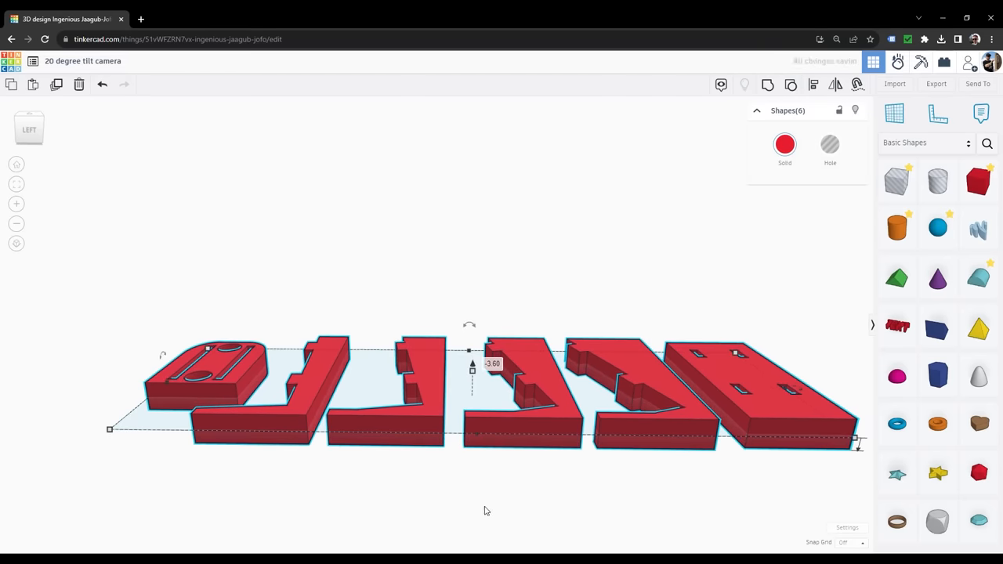
# Step: Export the selected left plate as an .STL file
pyautogui.scroll(3)
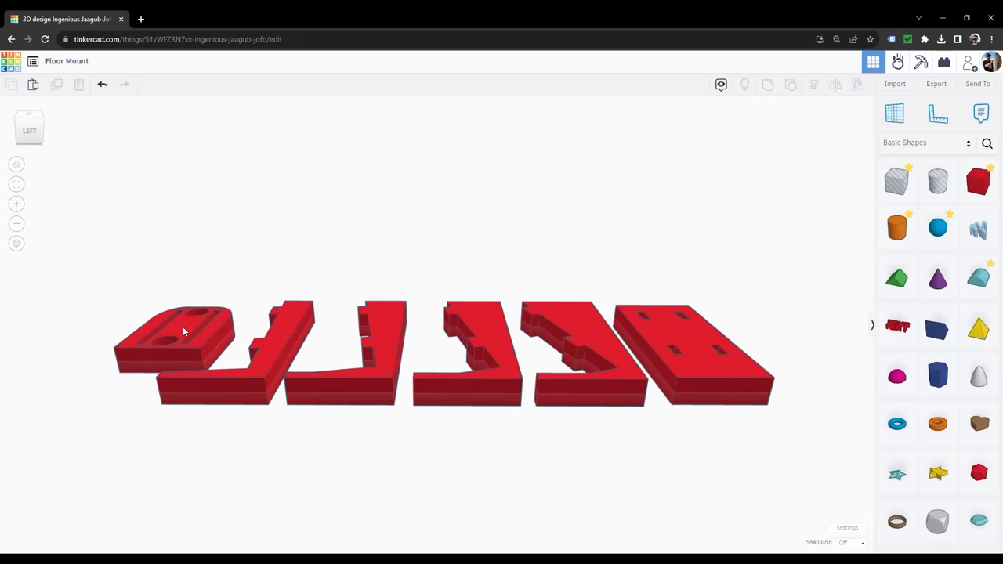
pyautogui.click(935, 84)
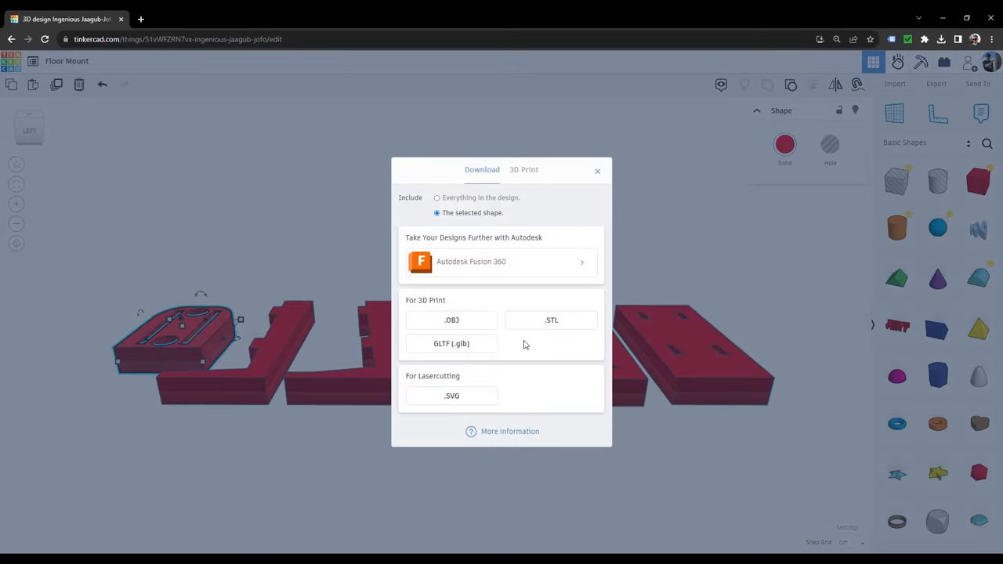
pyautogui.click(552, 319)
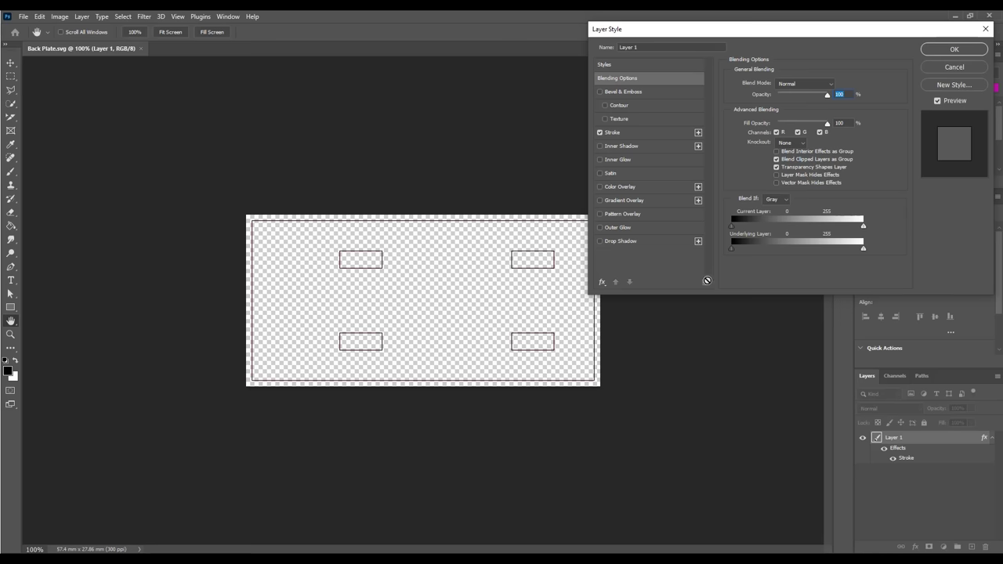
pyautogui.moveTo(807, 81)
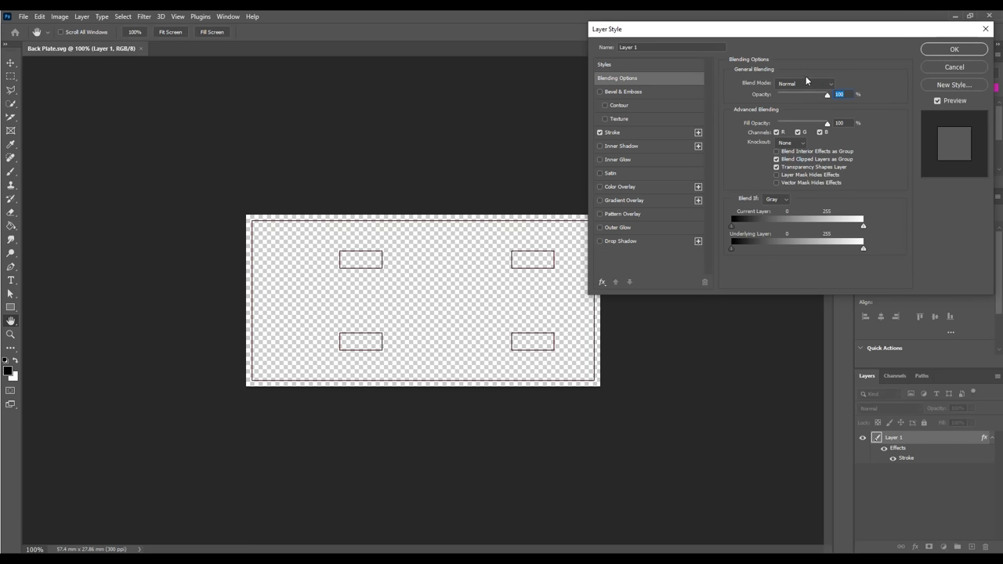
# Step: Switch to Photoshop to begin the back plate outline document
pyautogui.click(953, 49)
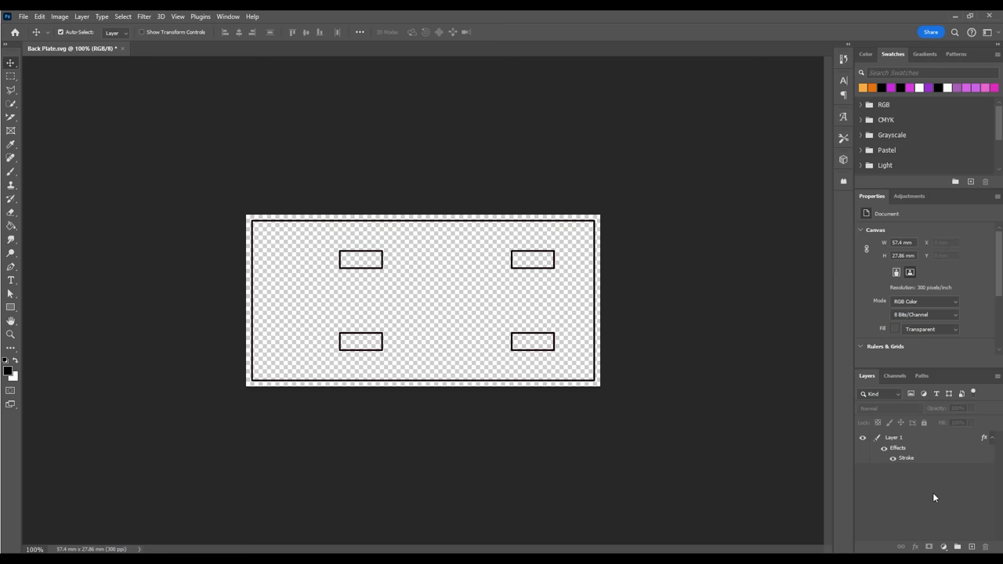
pyautogui.click(24, 16)
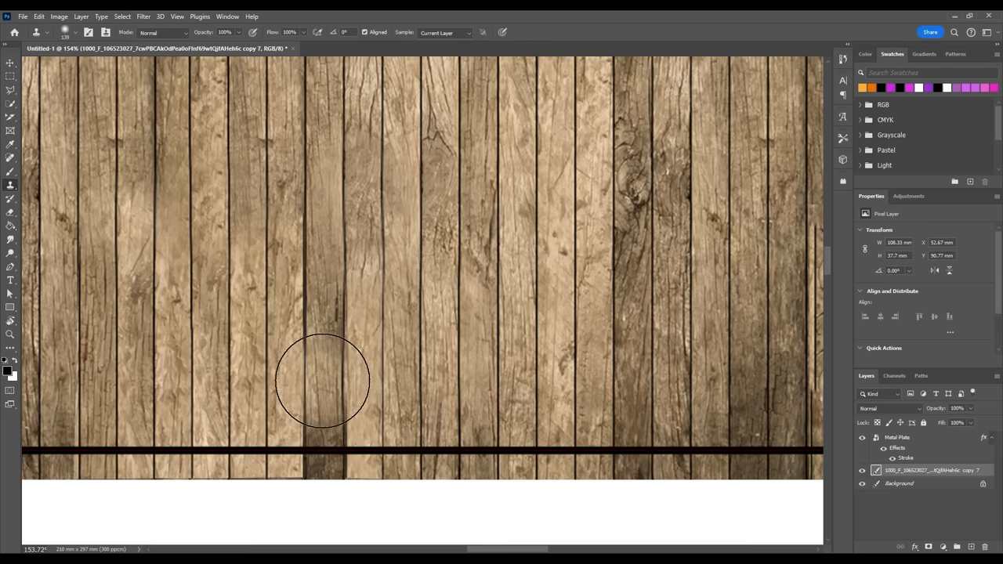
pyautogui.moveTo(329, 357)
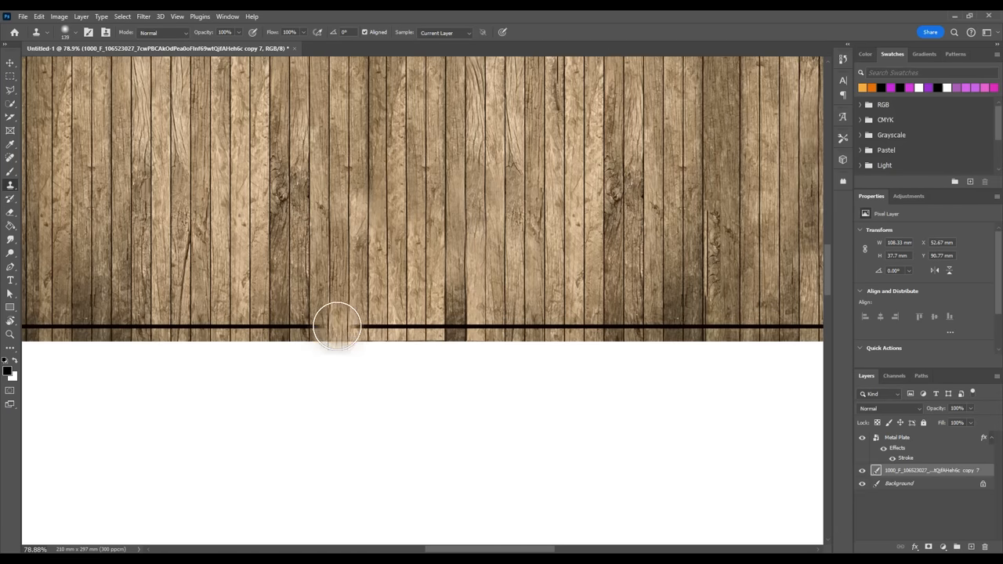
pyautogui.moveTo(436, 315)
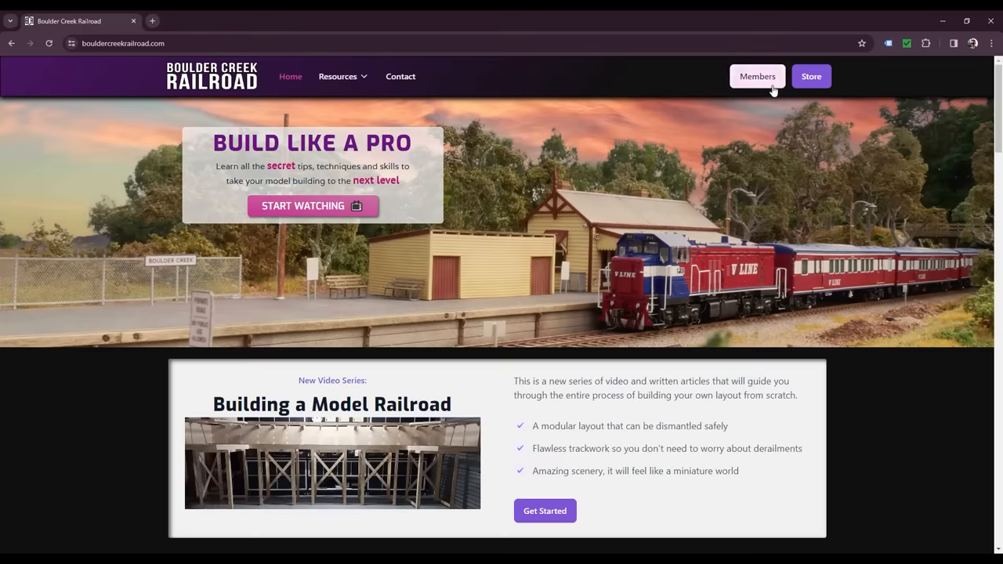
# Step: Visit the Store page and return to the Boulder Creek Railroad home page
pyautogui.click(812, 75)
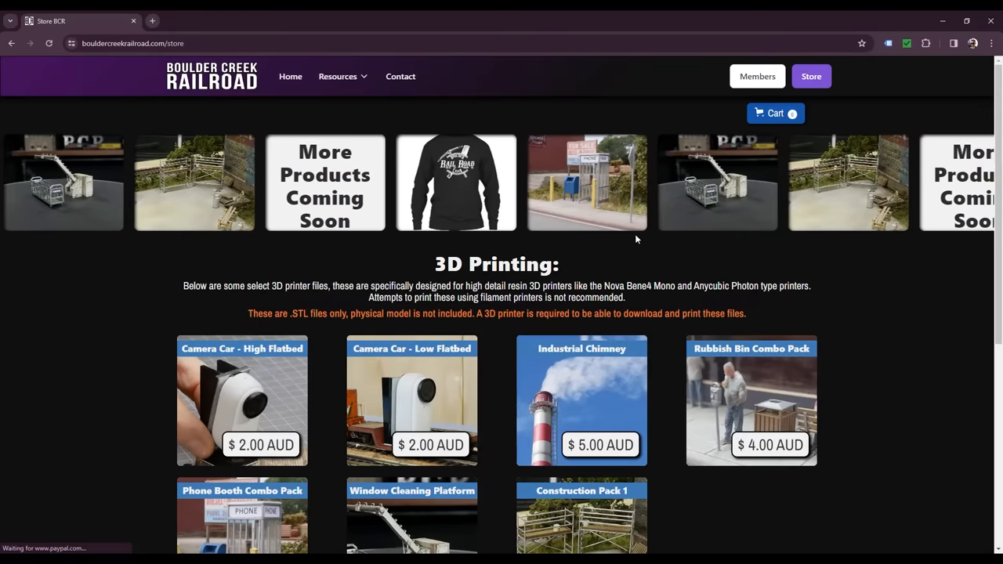
pyautogui.click(410, 400)
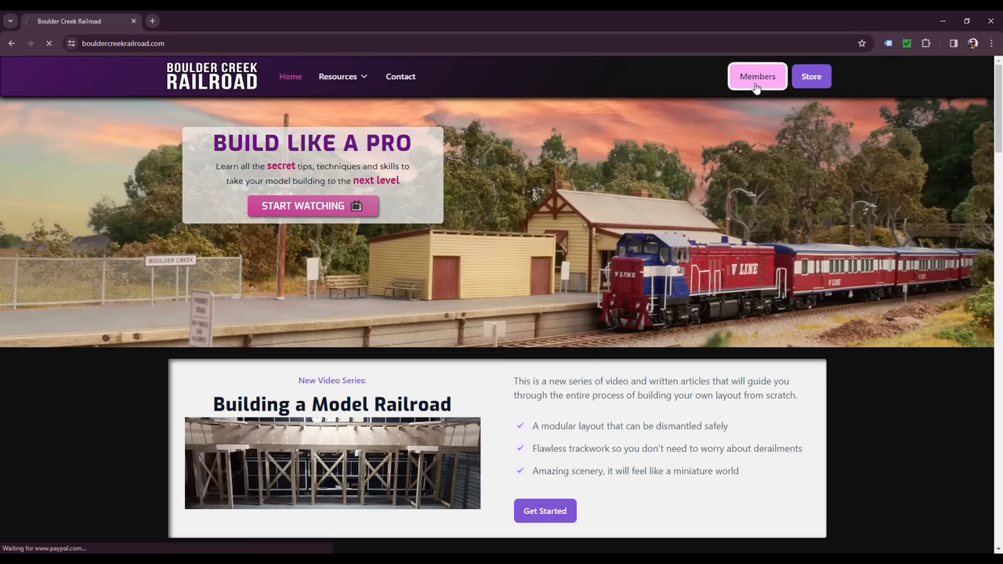
# Step: Open the Members Patreon Shop downloads and the Flatbed Camera Car folder inside the zip
pyautogui.click(756, 75)
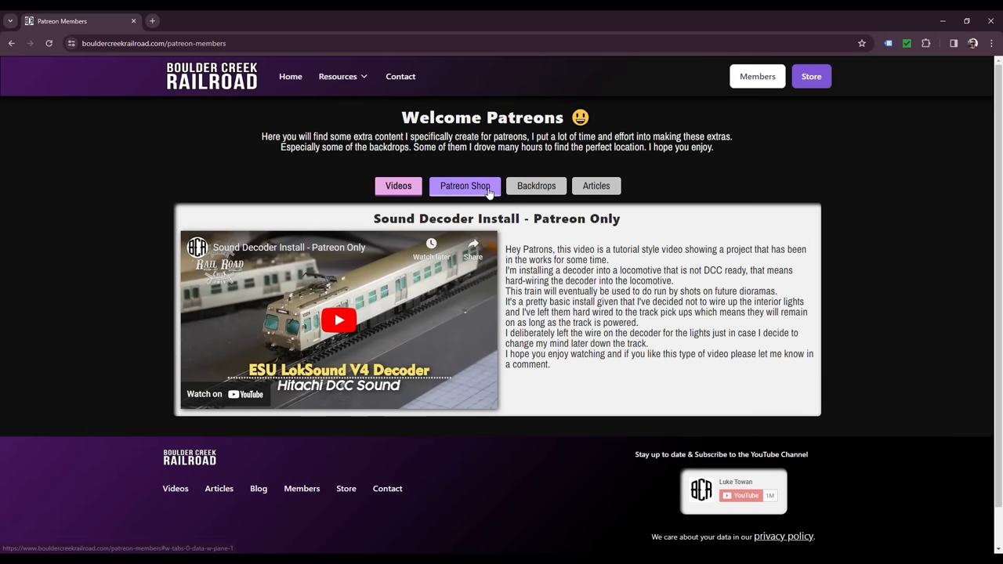
pyautogui.click(464, 185)
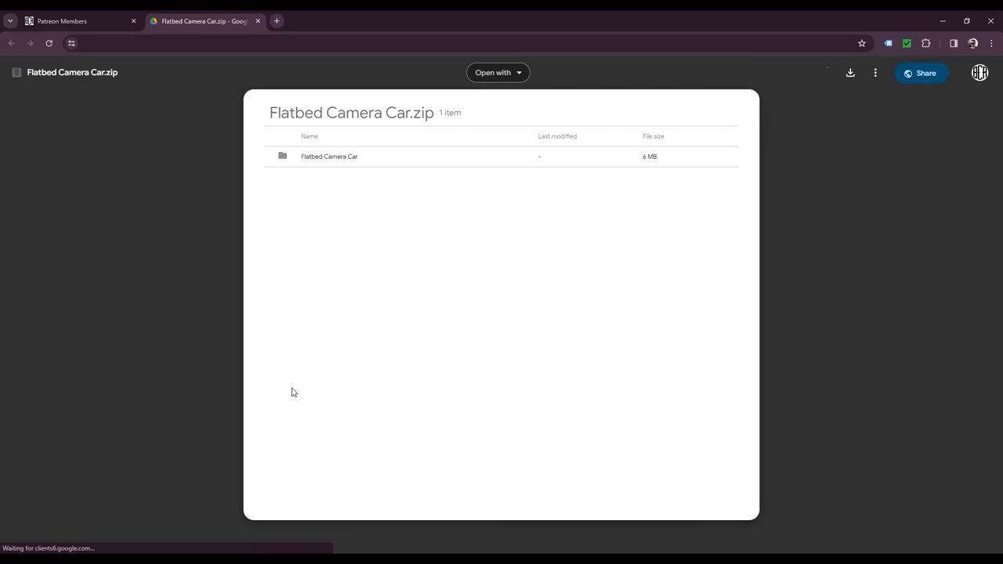
pyautogui.doubleClick(329, 156)
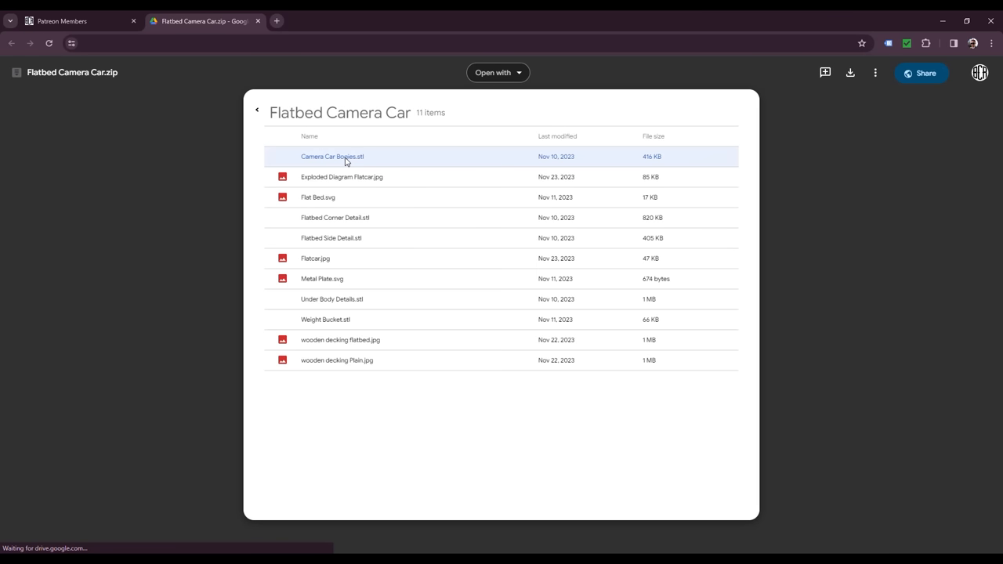